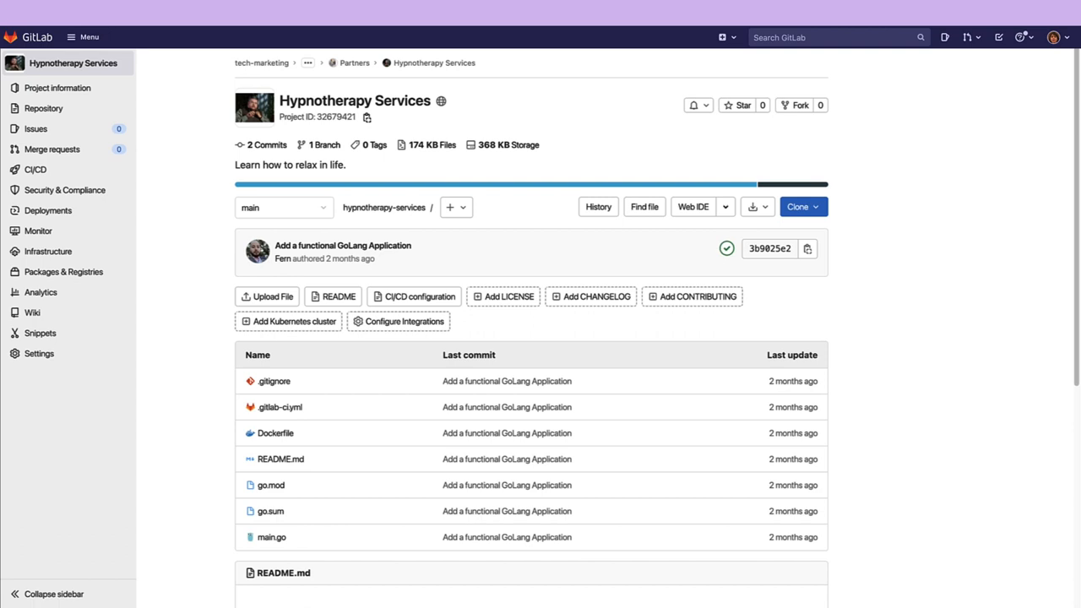
pyautogui.moveTo(57, 176)
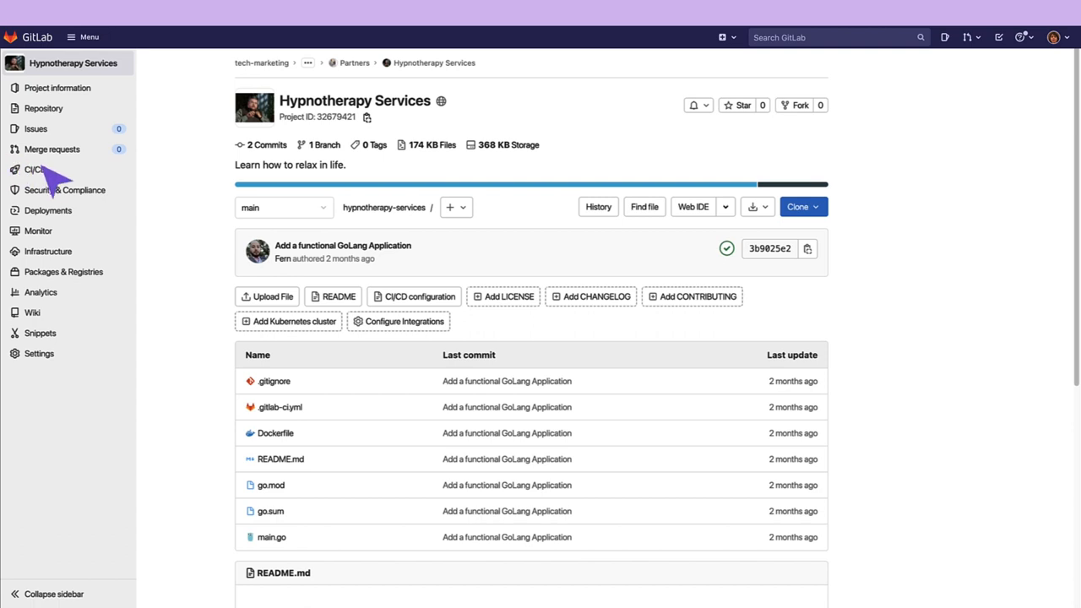
# Reveal the Security & Compliance menu for the Hypnotherapy Services project.
pyautogui.click(64, 189)
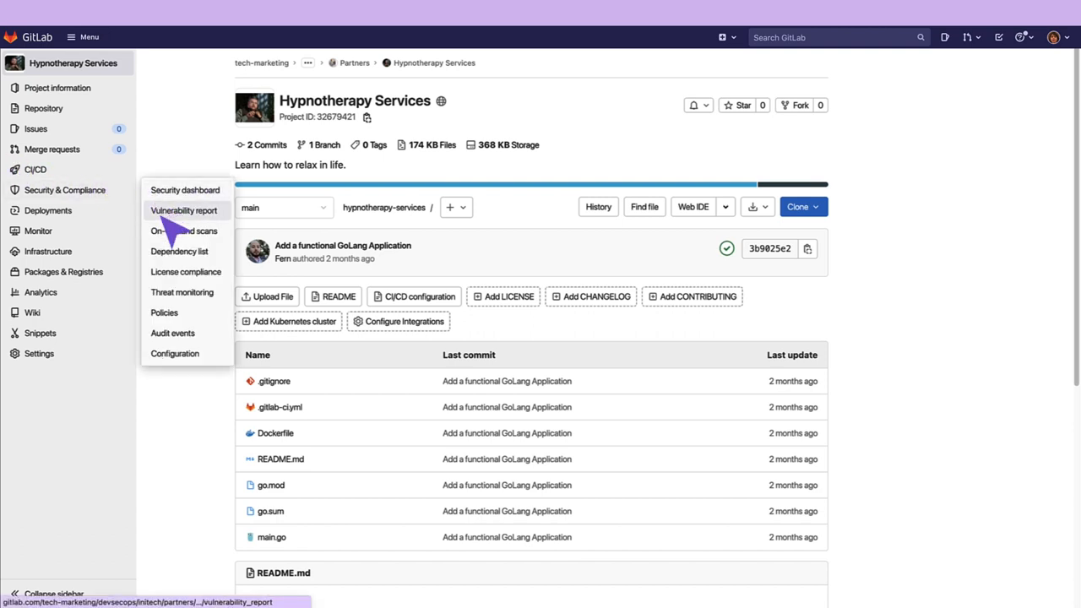
pyautogui.moveTo(175, 353)
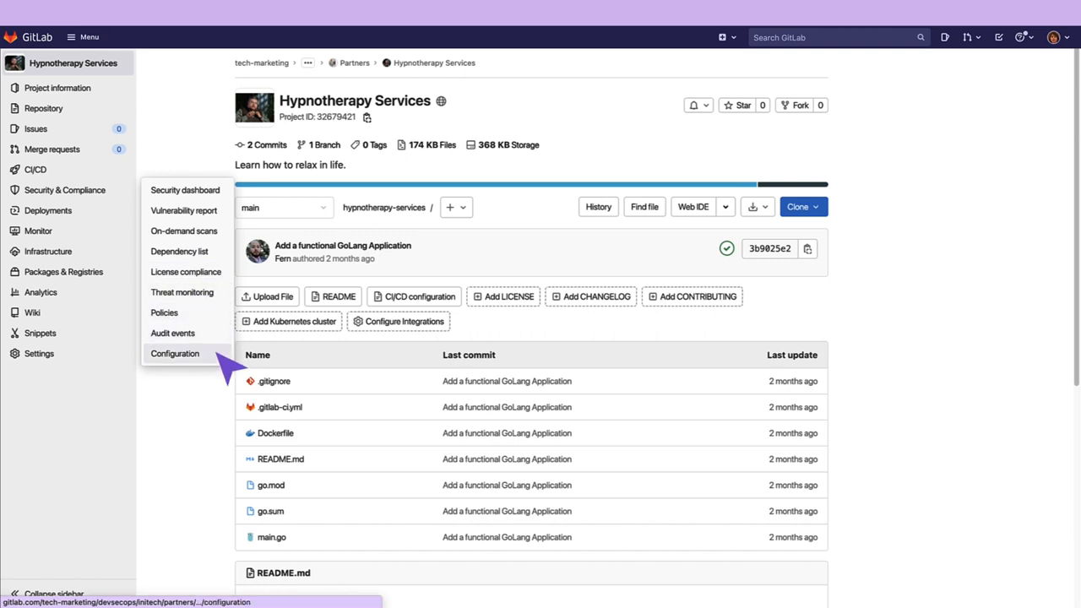
# Go to Security Configuration and review the scanner list (SAST, DAST, fuzzing), all not enabled.
pyautogui.click(175, 353)
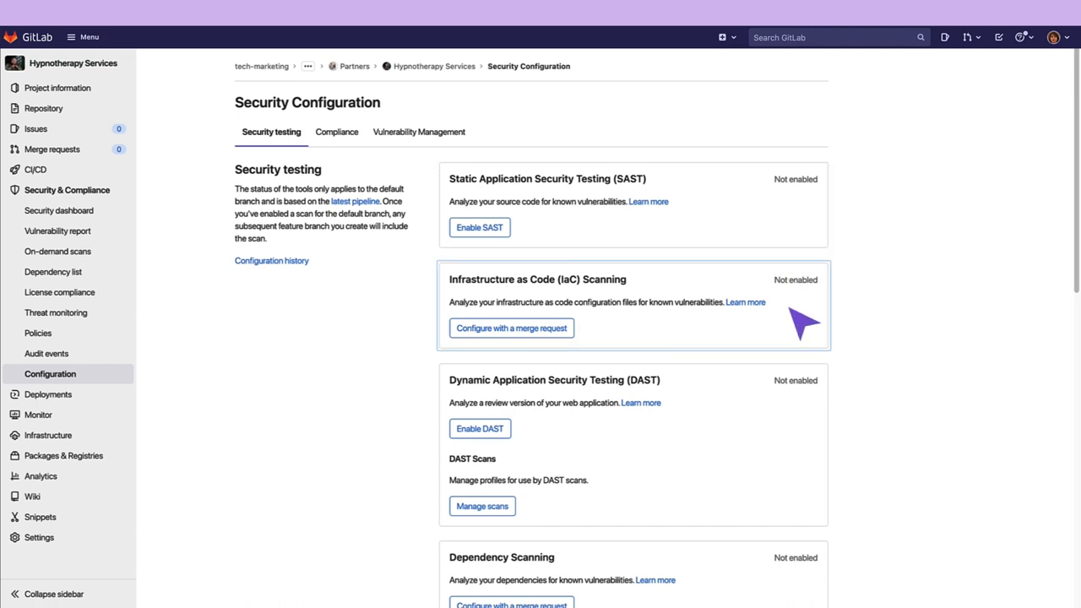
pyautogui.scroll(-3)
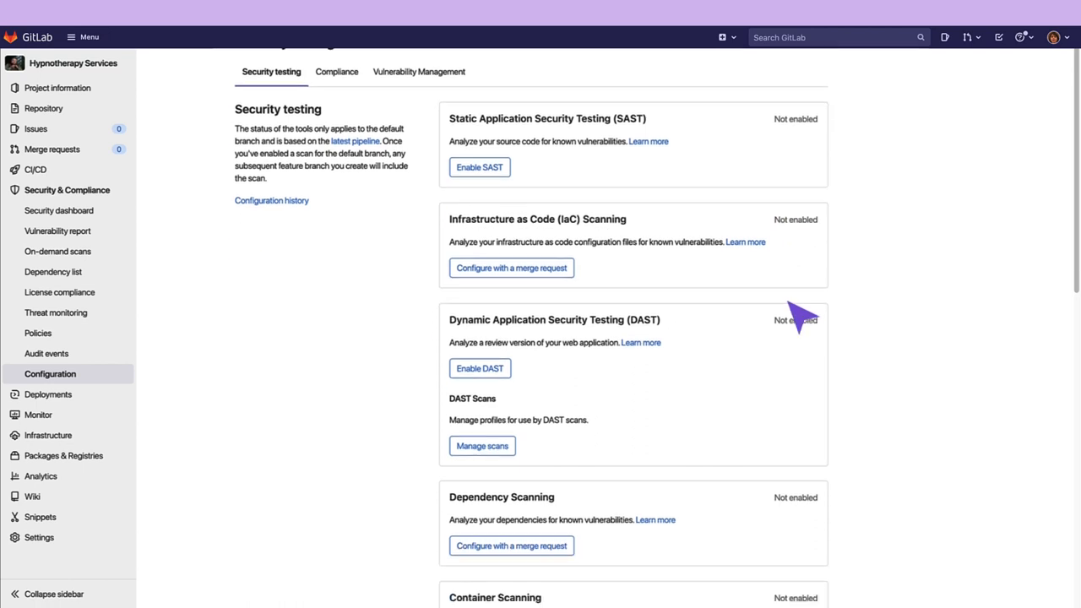
pyautogui.scroll(-3)
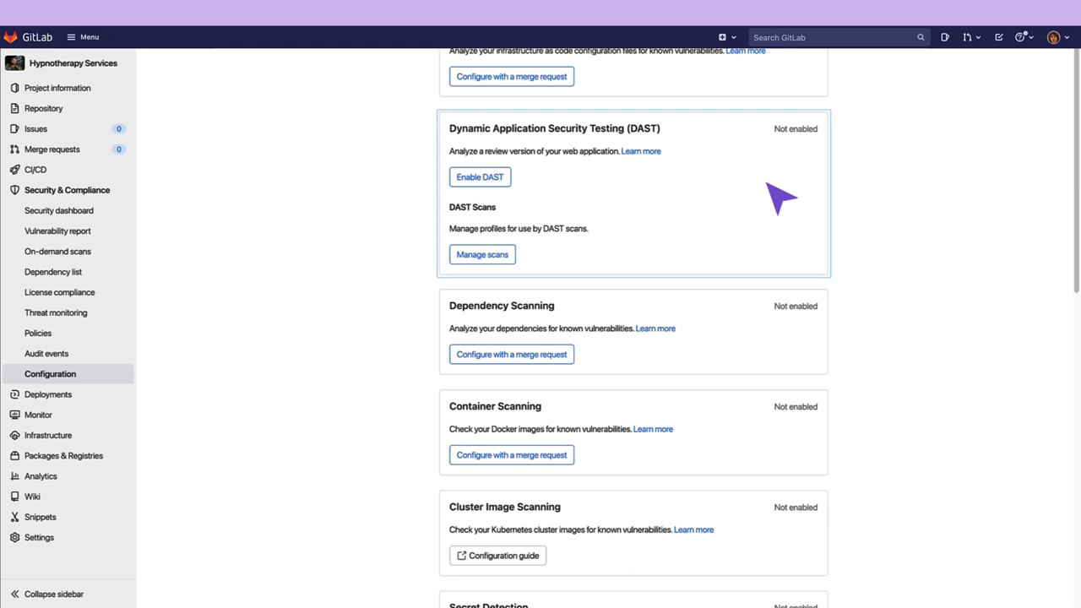
pyautogui.moveTo(750, 303)
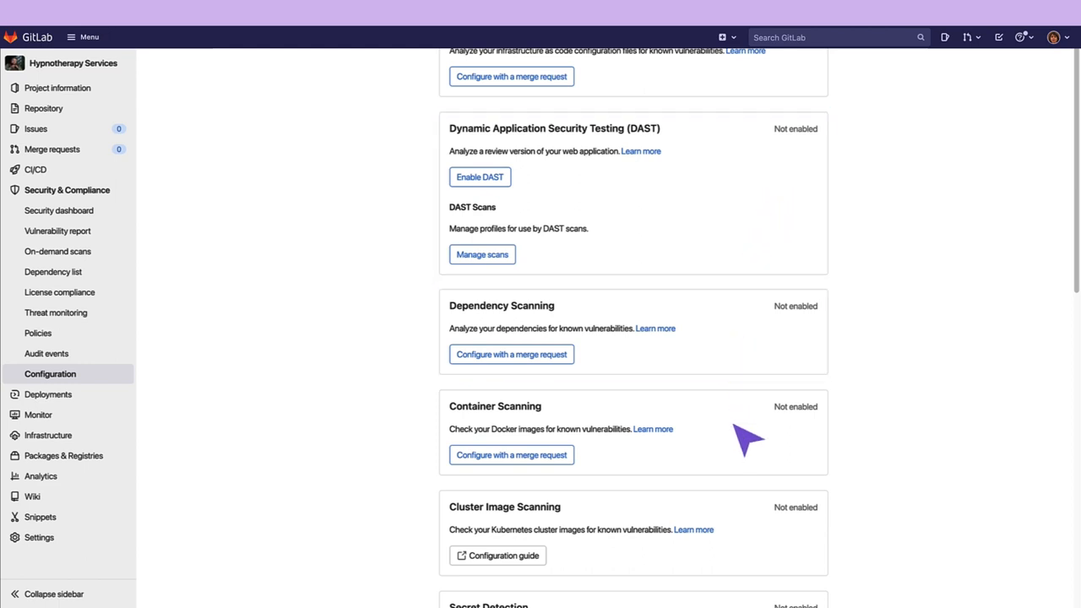
pyautogui.scroll(-3)
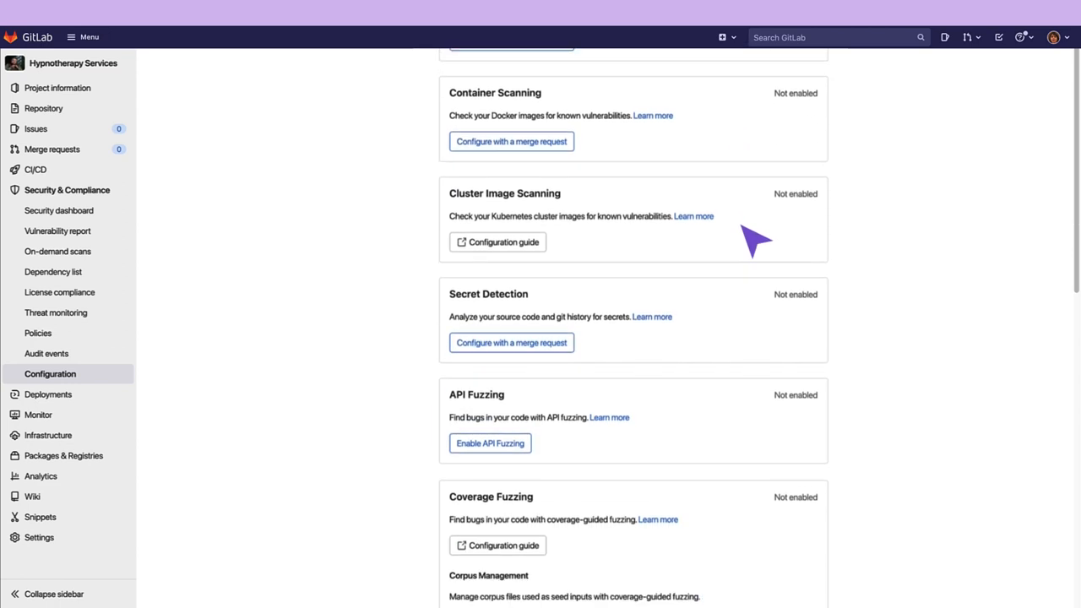
pyautogui.scroll(-3)
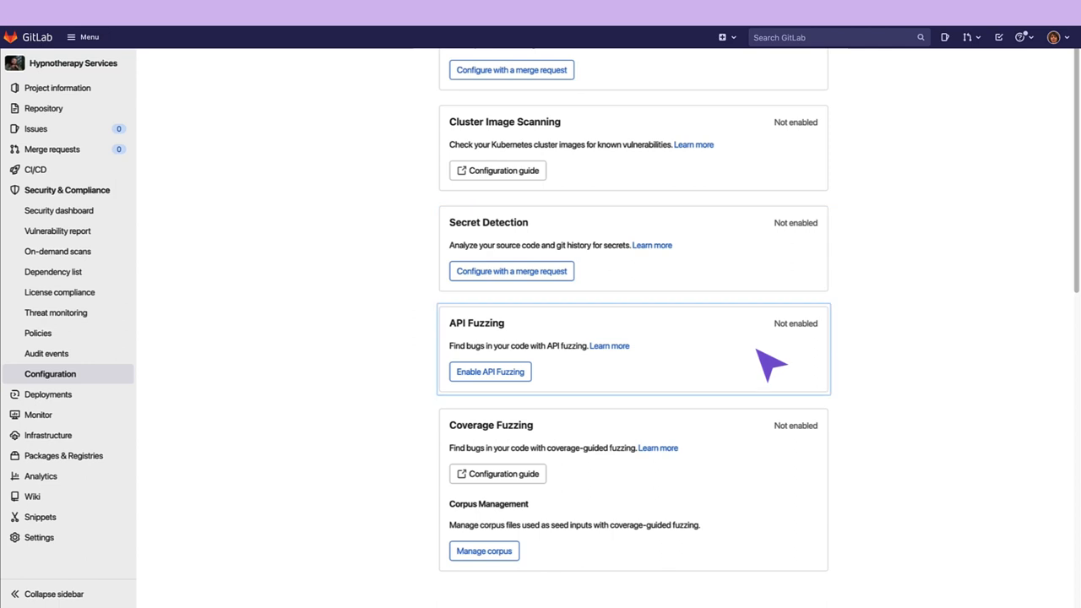
pyautogui.moveTo(771, 489)
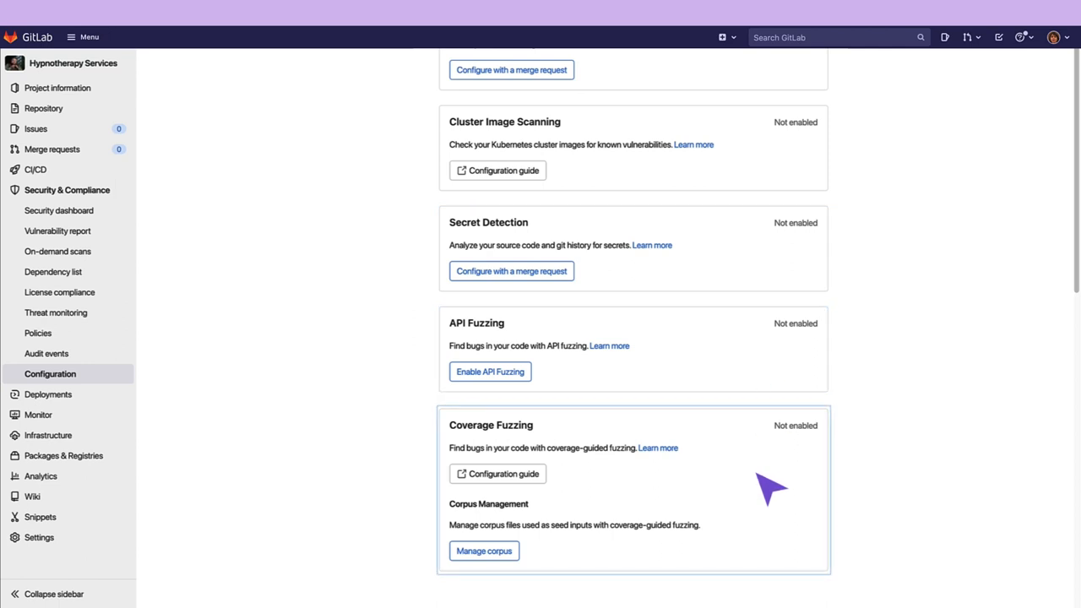
pyautogui.scroll(3)
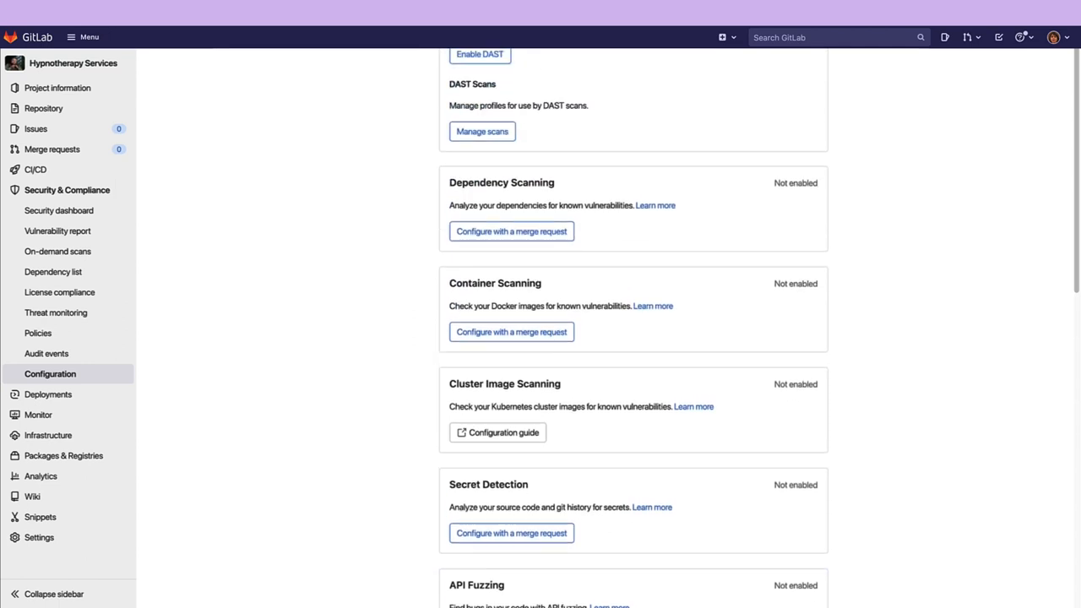
pyautogui.scroll(3)
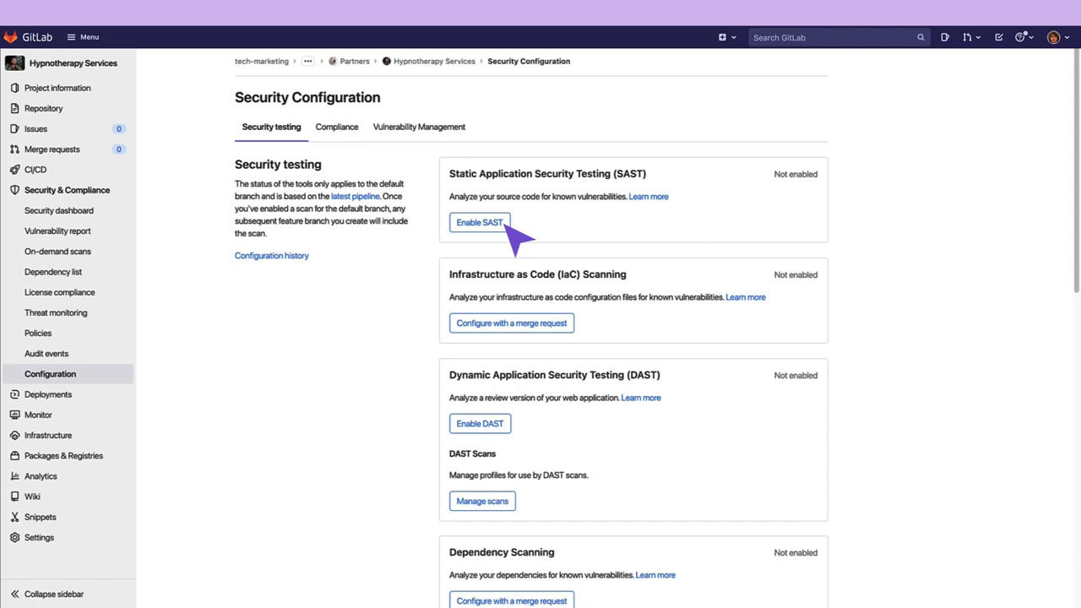
# Enable SAST and expand the SAST Analyzers section to see every analyzer enabled.
pyautogui.click(479, 223)
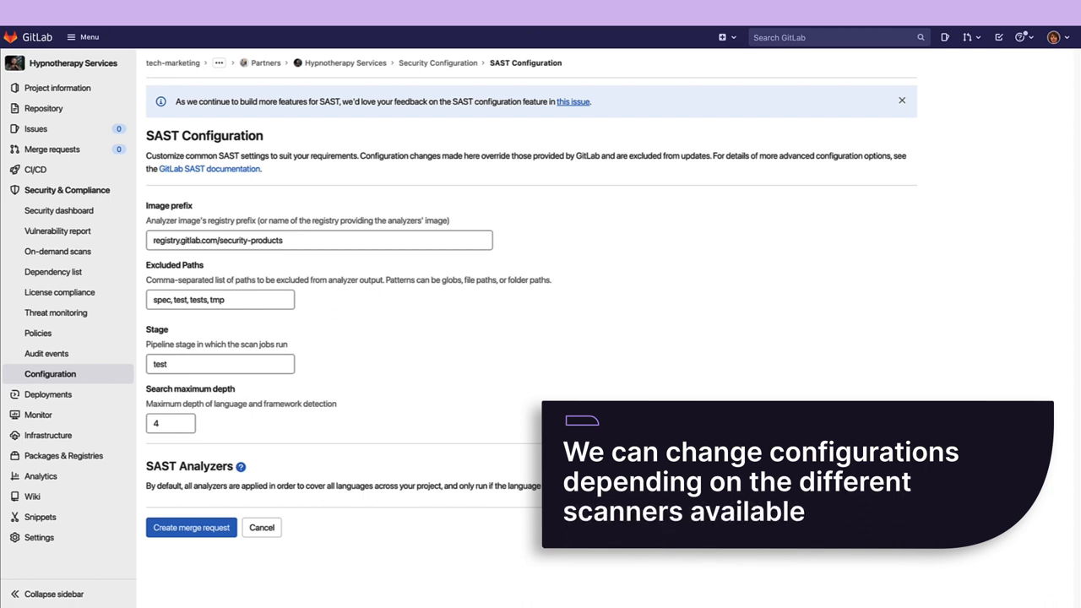
pyautogui.click(892, 468)
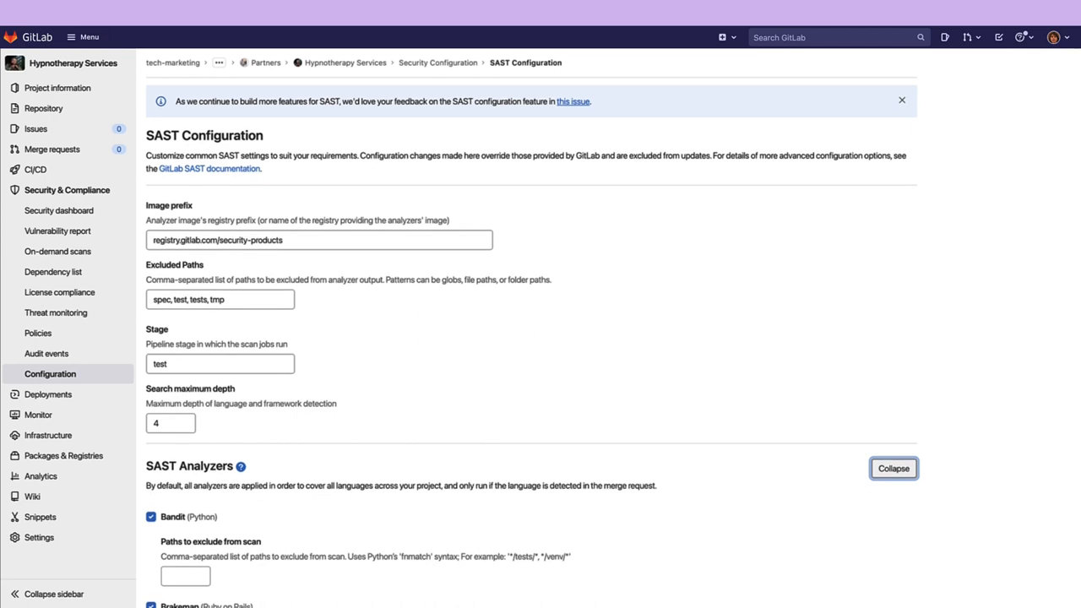
pyautogui.scroll(-3)
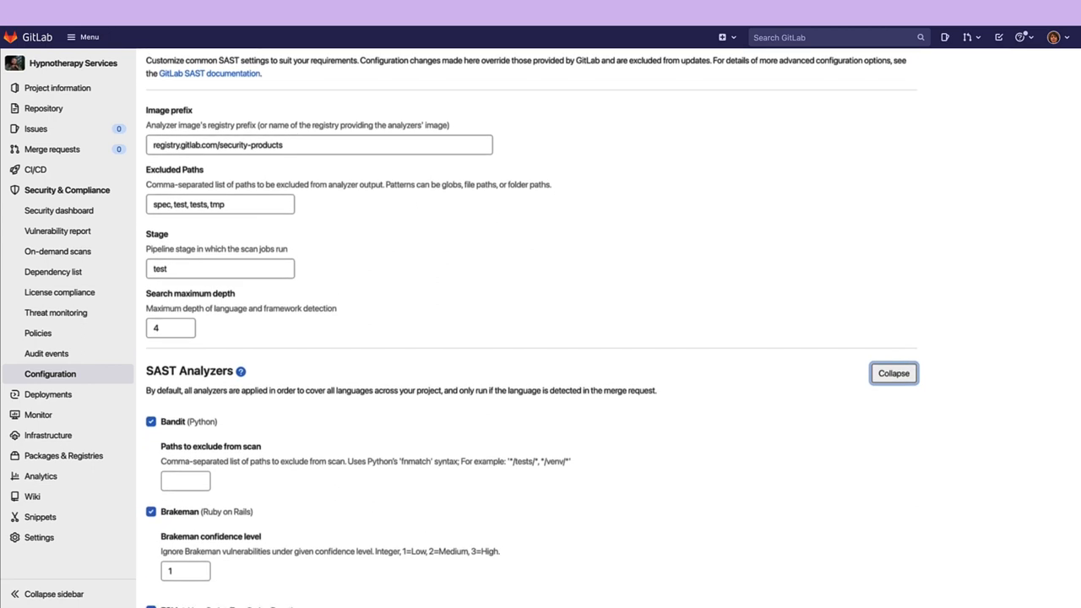
pyautogui.scroll(-3)
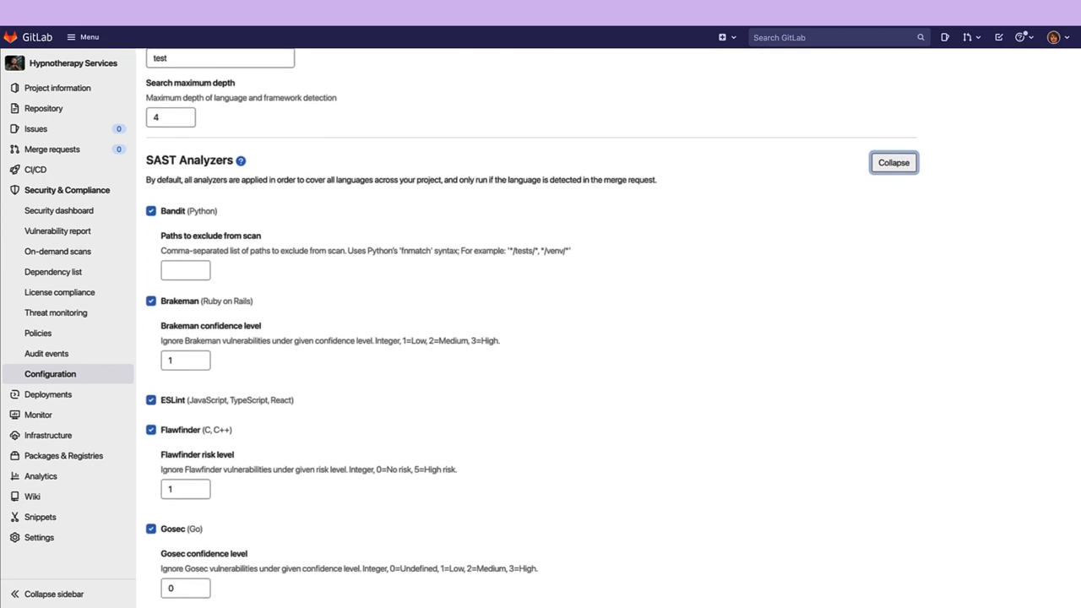
pyautogui.scroll(-3)
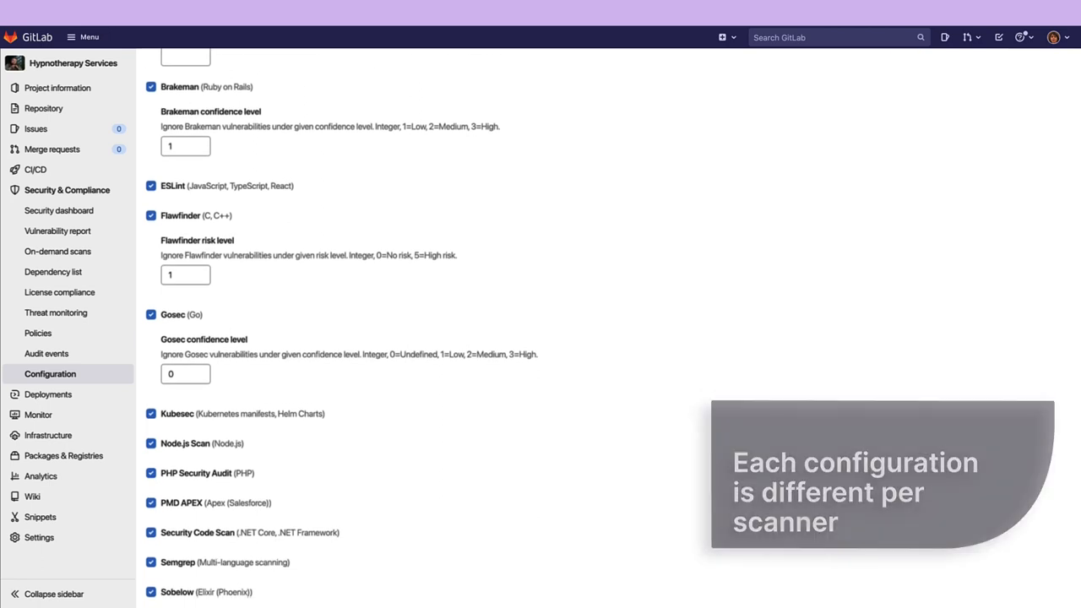
pyautogui.scroll(-3)
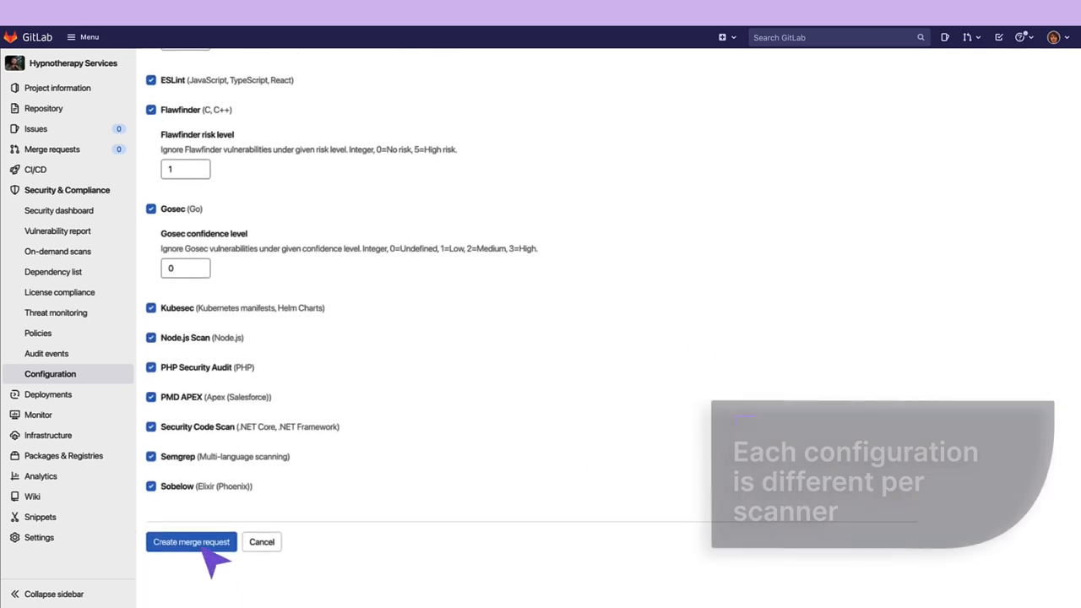
# Start the SAST merge request and review its .gitlab-ci.yml diff (19 additions, 11 deletions).
pyautogui.click(191, 540)
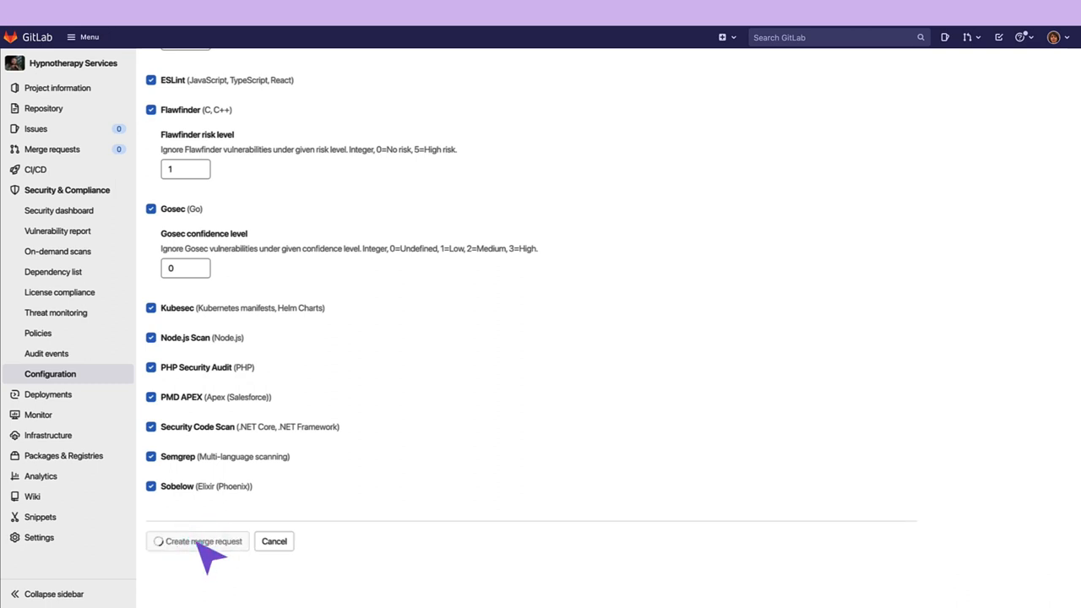
pyautogui.click(198, 541)
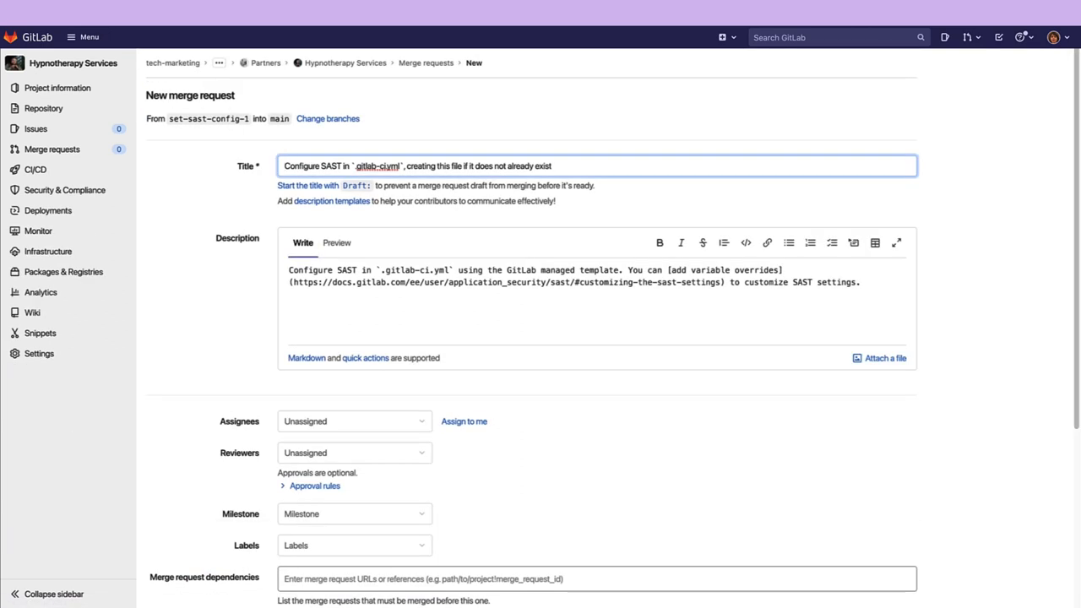
pyautogui.scroll(-3)
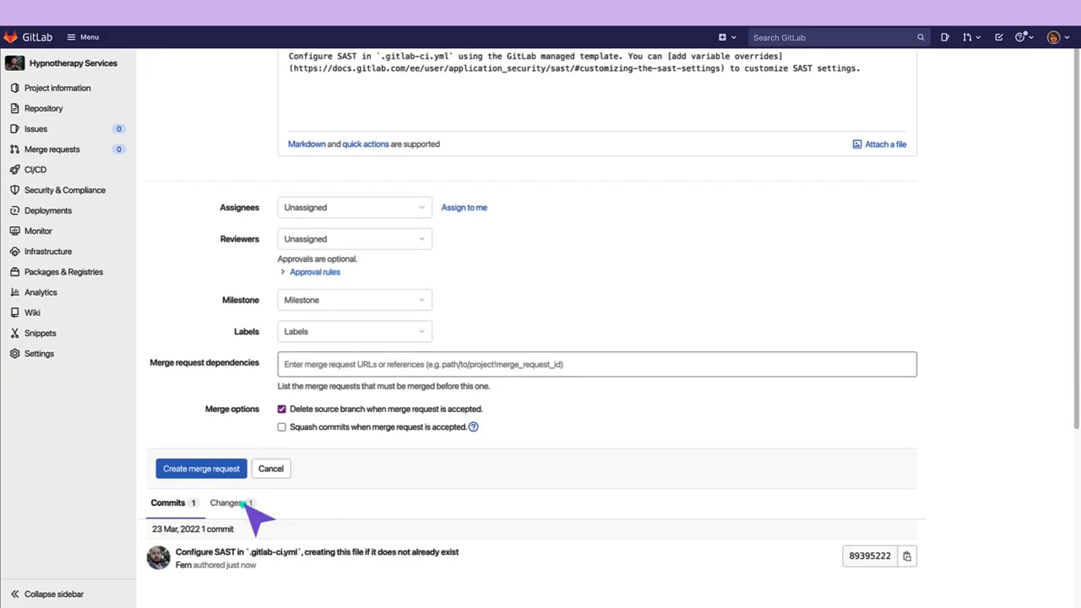
pyautogui.click(227, 503)
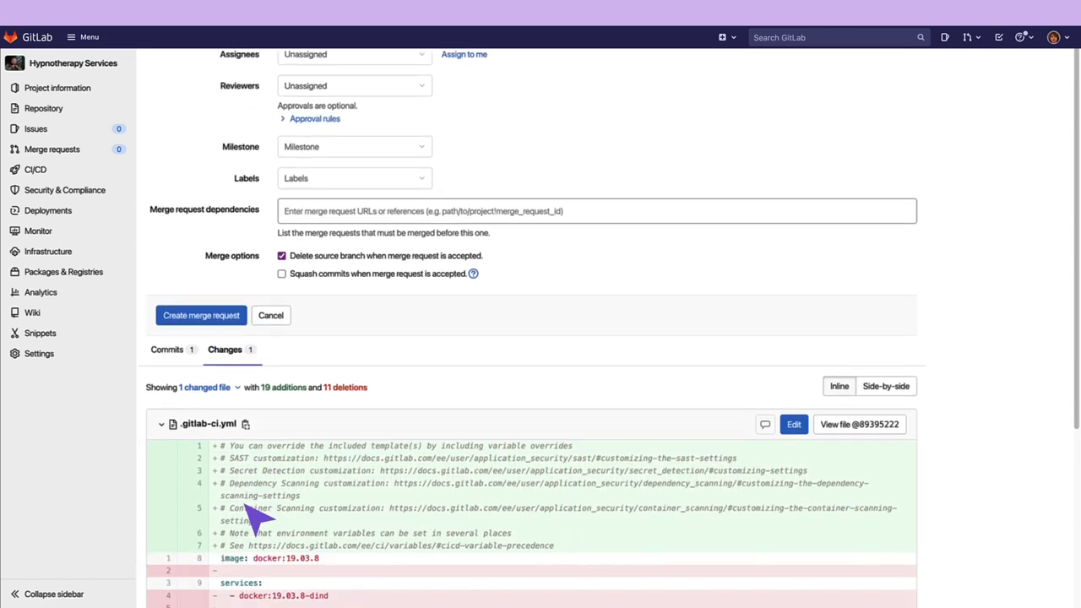
pyautogui.scroll(-3)
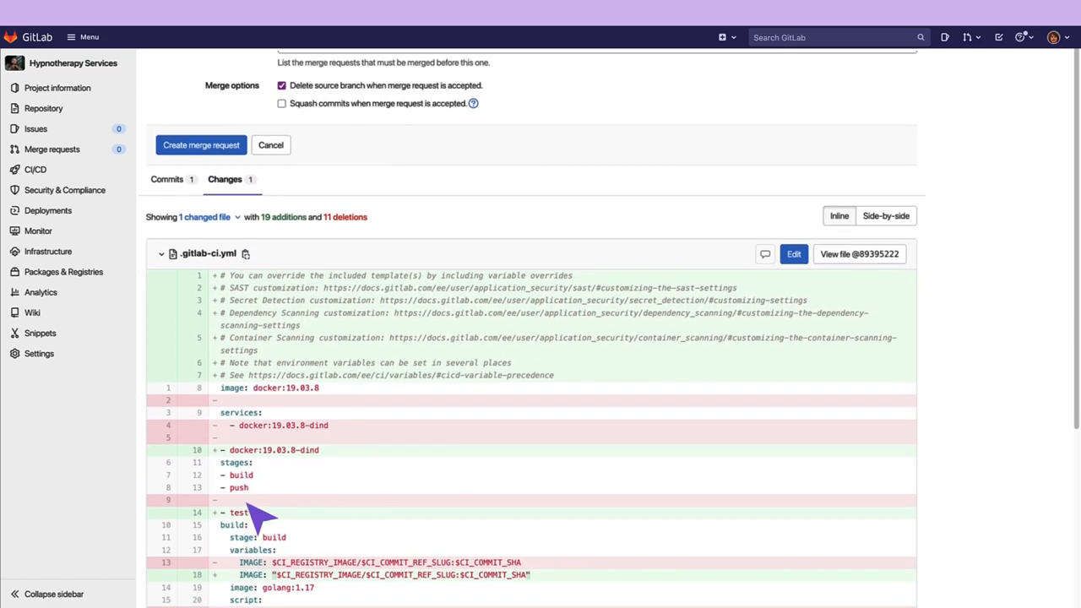
pyautogui.moveTo(296, 442)
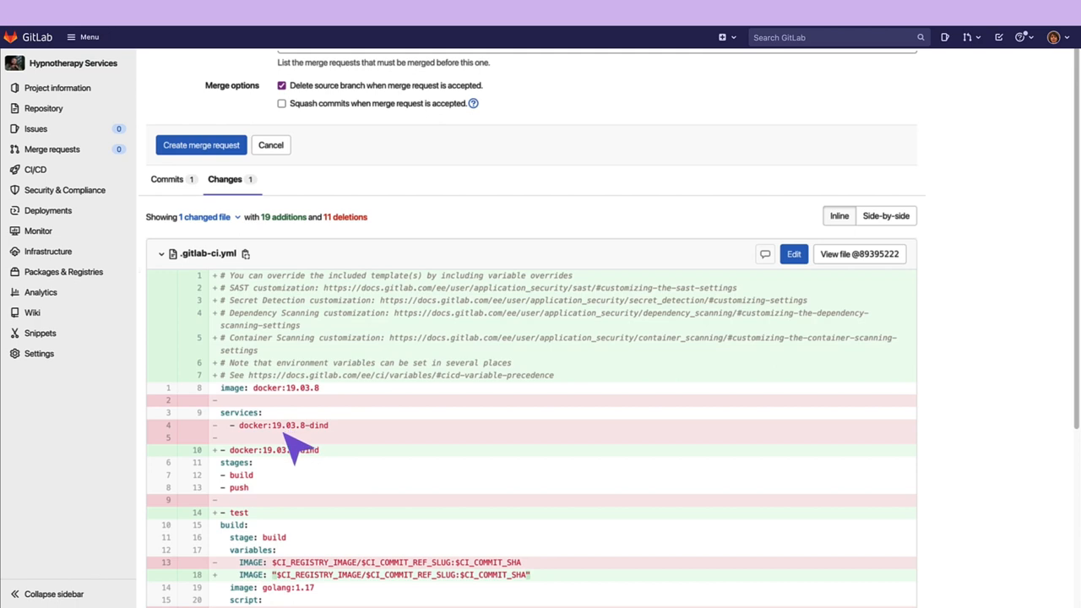
pyautogui.scroll(3)
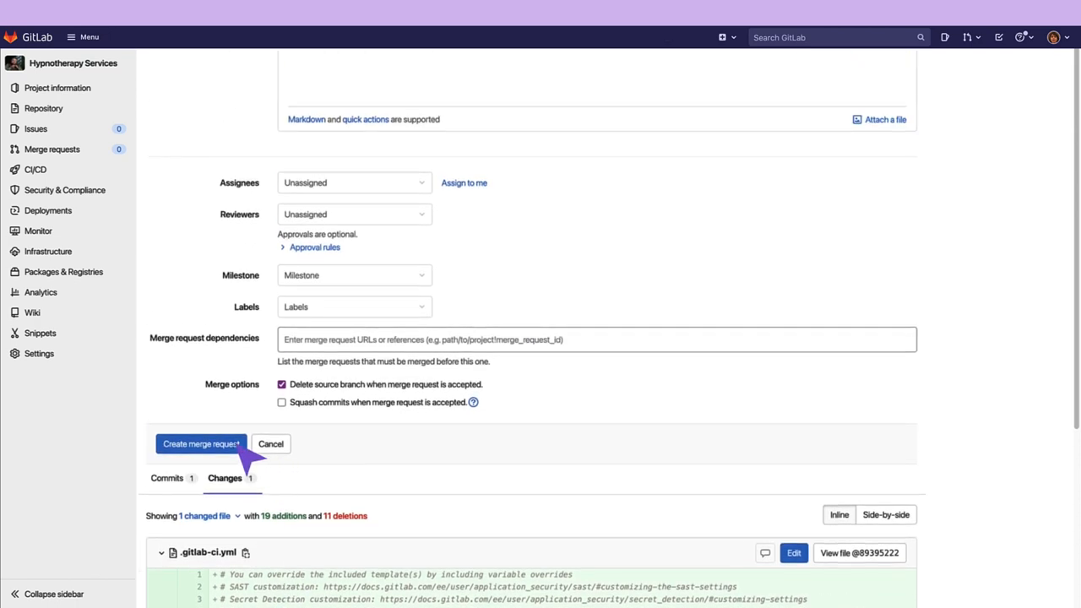
# Create the merge request, set Merge when pipeline succeeds, and view its running pipeline.
pyautogui.click(201, 442)
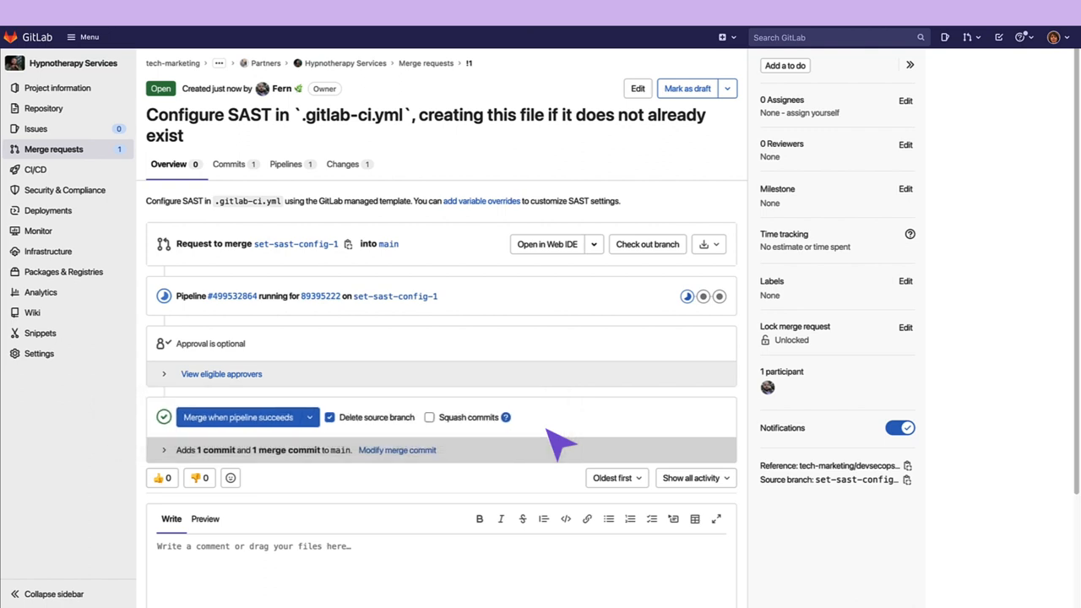
pyautogui.click(236, 418)
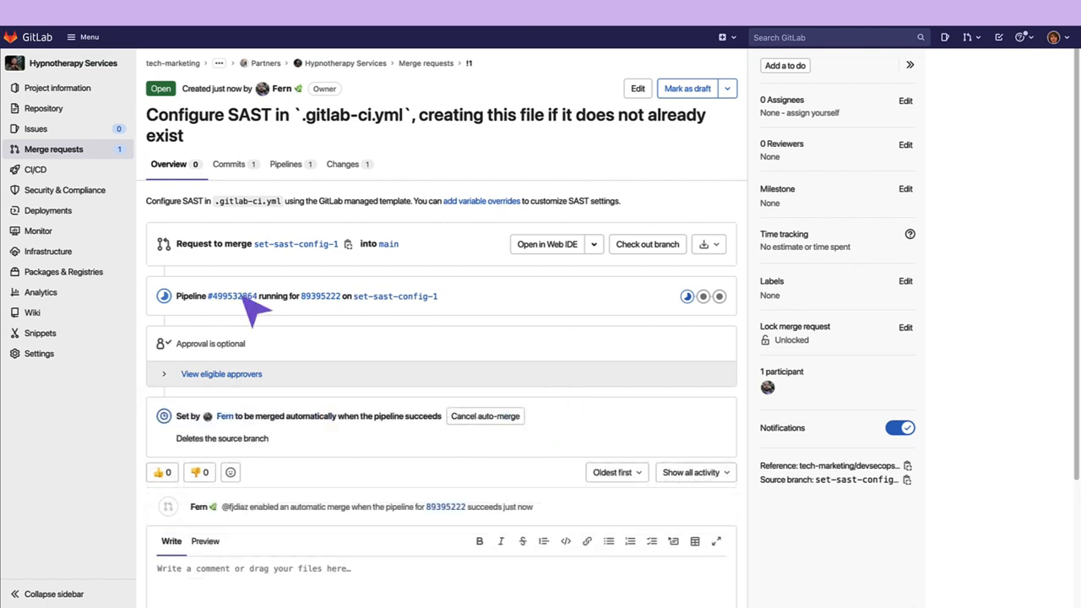
pyautogui.click(230, 295)
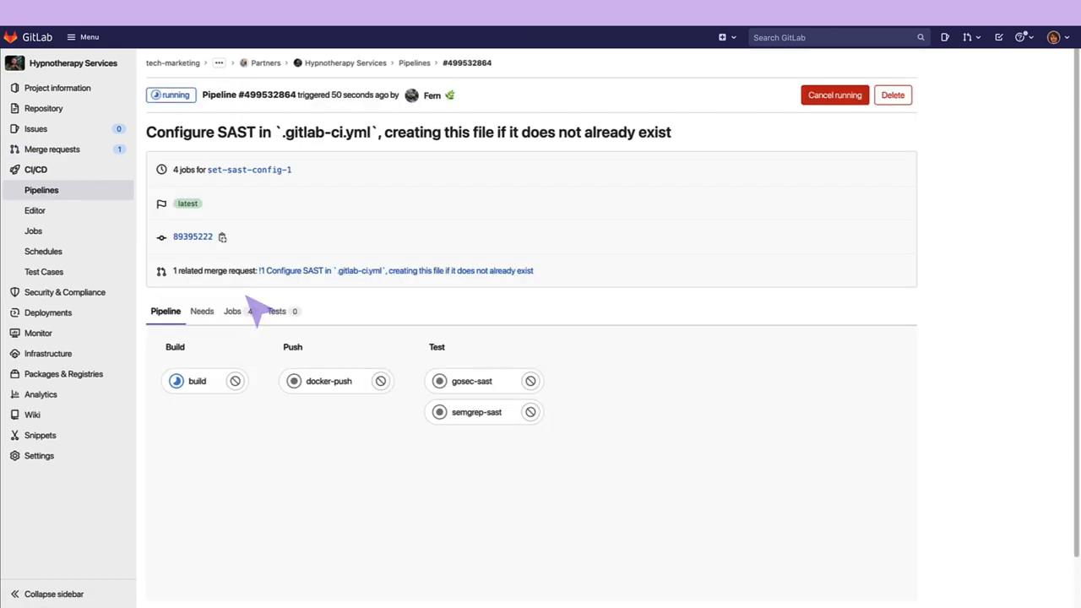